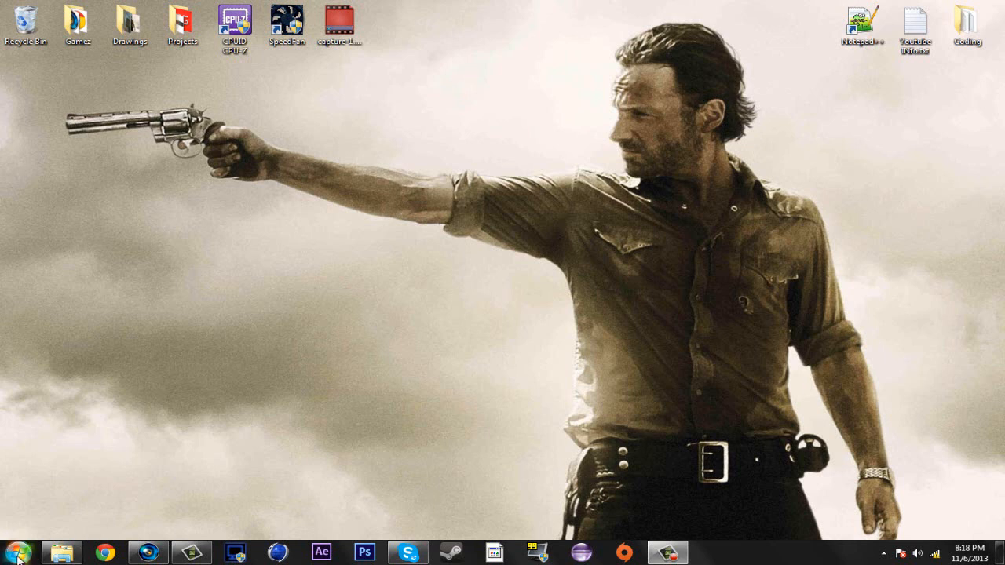
Step: Go to Documents via the Start menu and review the ArmA2OA.cfg display settings in Notepad
left_click(14, 551)
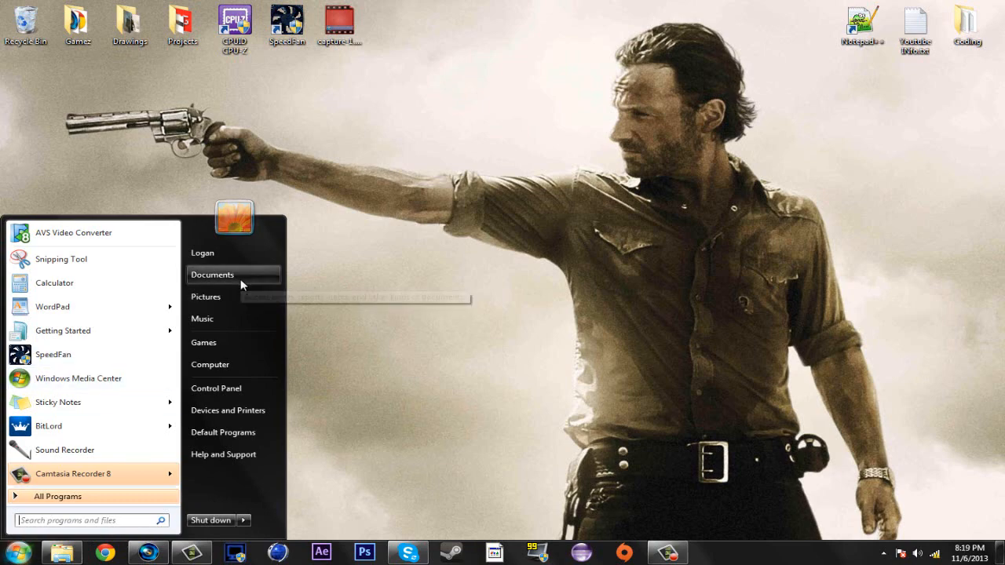
left_click(212, 275)
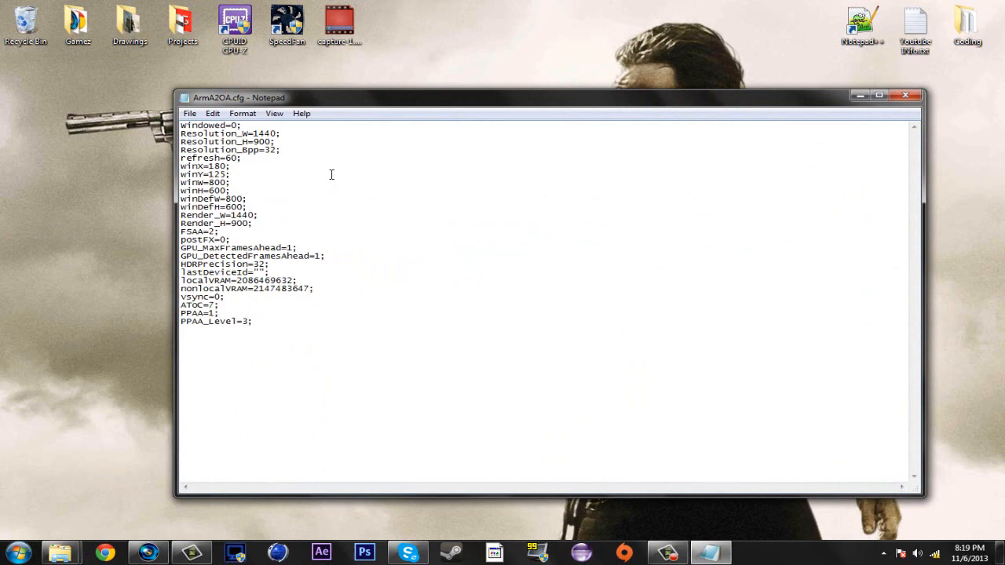
mouse_move(194, 252)
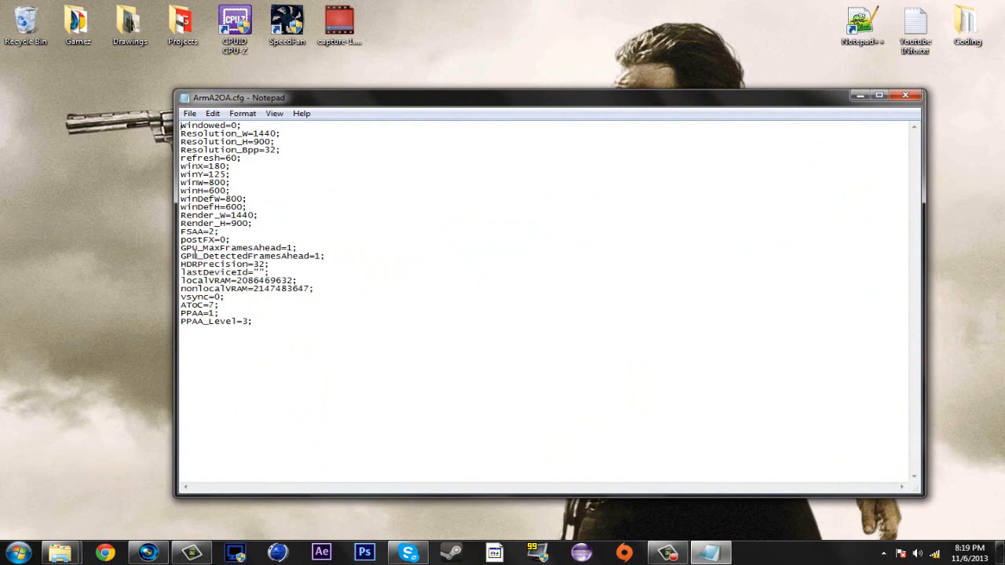
left_click_drag(180, 249, 318, 256)
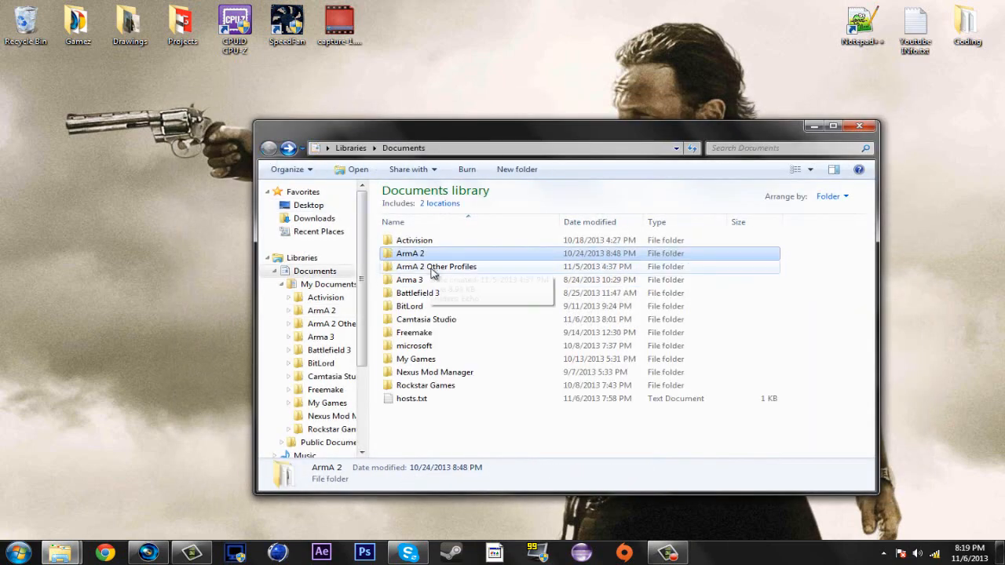
Step: Open Arma3.cfg from the Documents Arma 3 folder in Notepad and highlight its settings
double_click(409, 279)
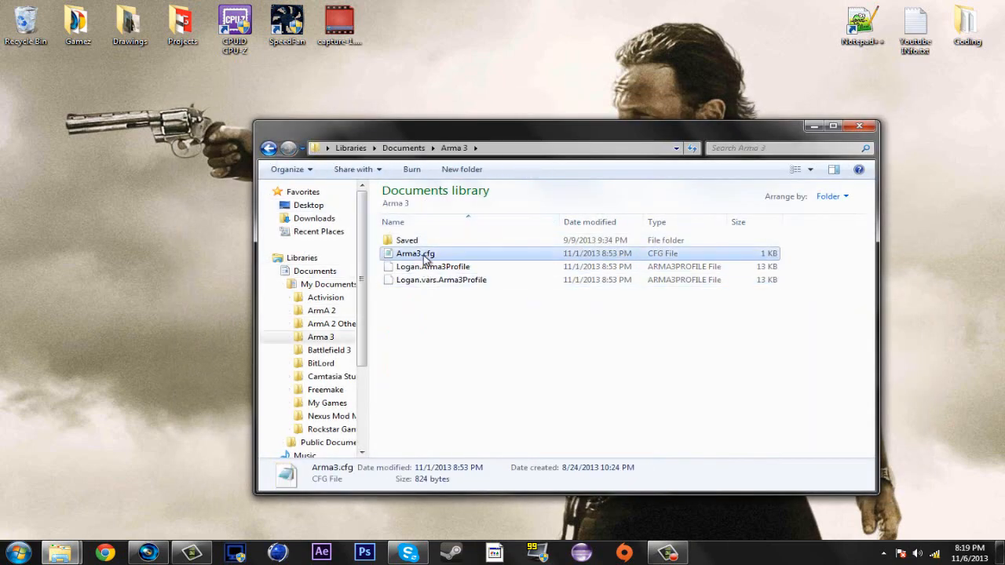
double_click(415, 252)
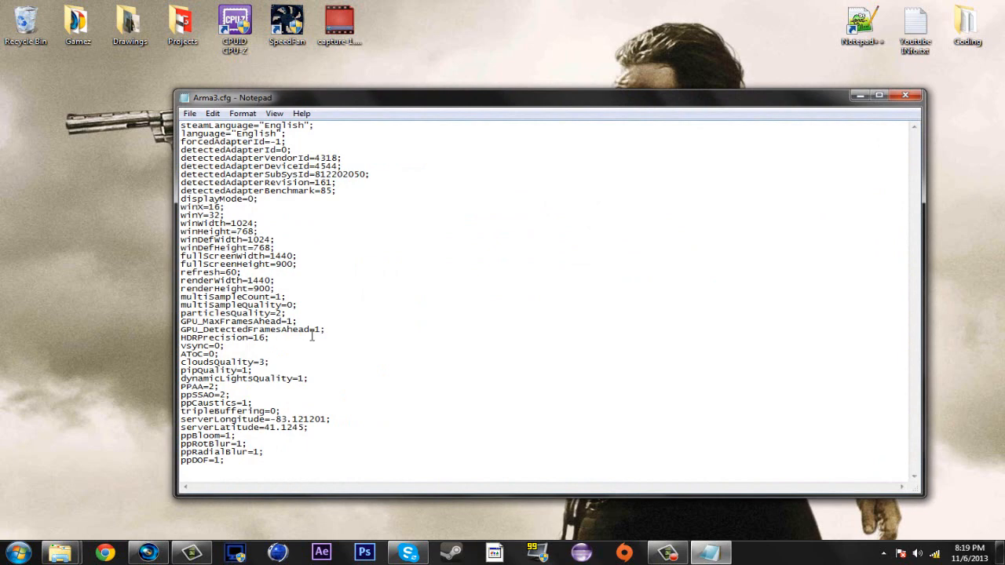
left_click_drag(180, 322, 323, 329)
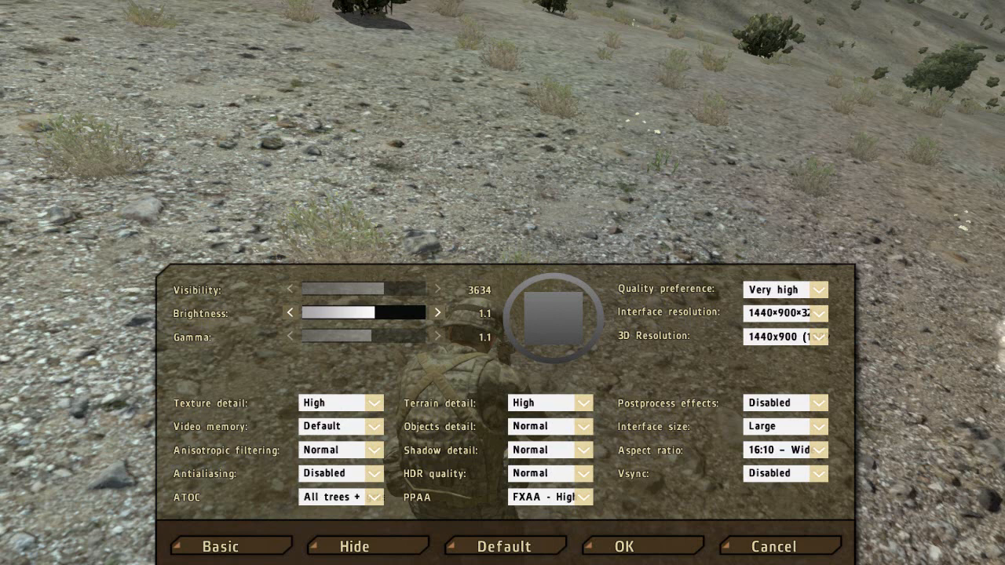
Step: Choose All trees + grass for ATOC in ArmA 2 Video Options
left_click(339, 497)
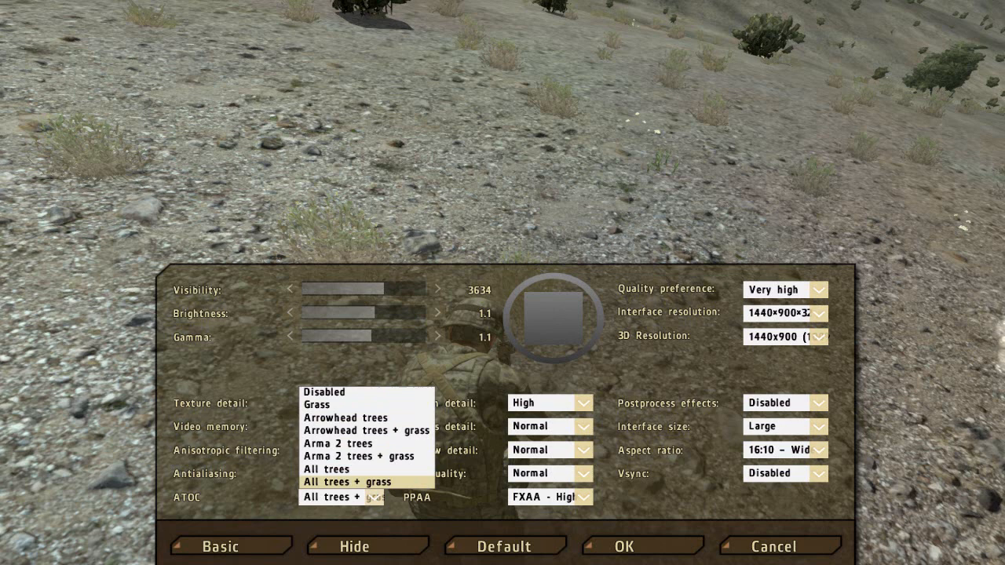
left_click(341, 496)
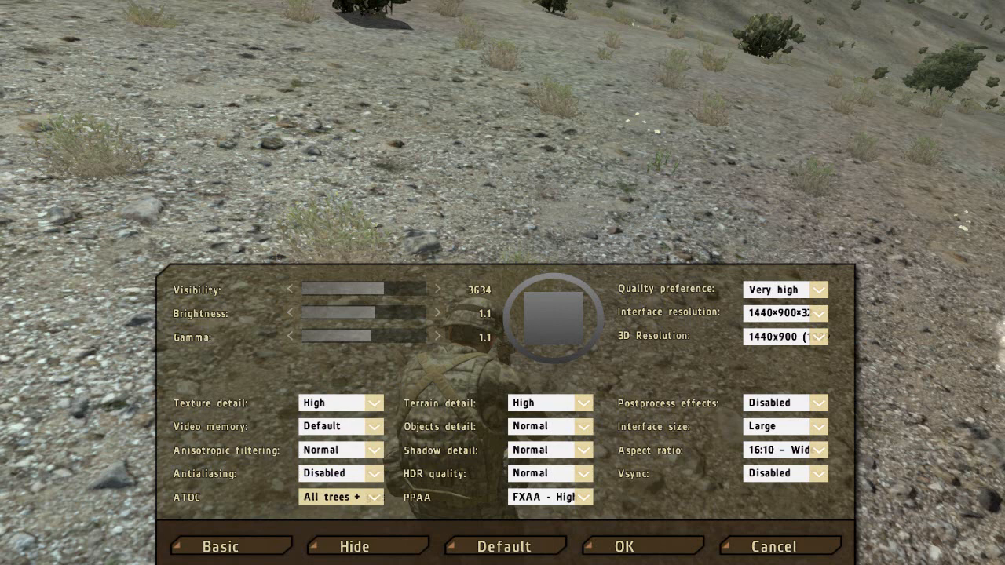
Step: Confirm terrain detail stays at High and review the shadow detail choices
left_click(584, 403)
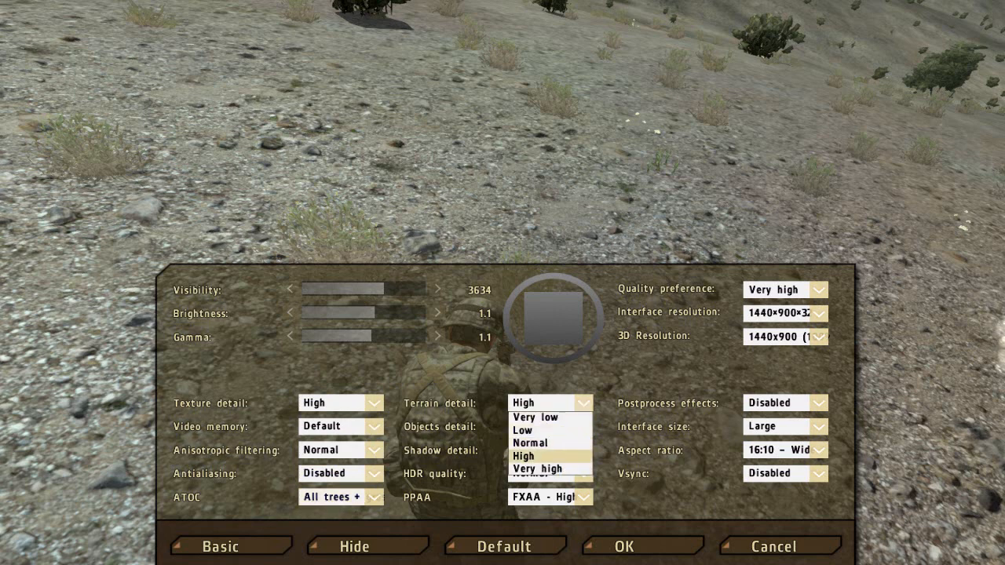
mouse_move(534, 417)
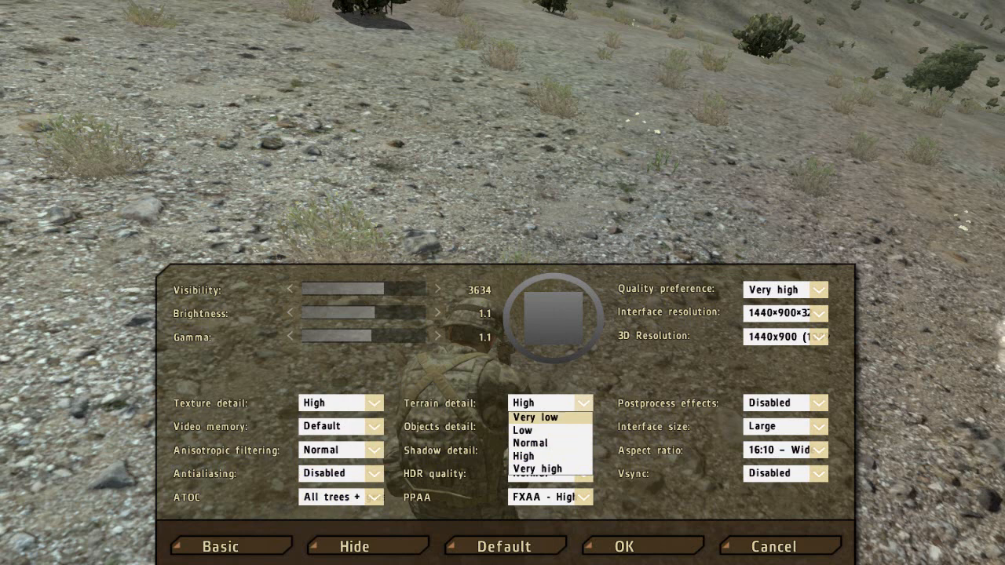
left_click(541, 402)
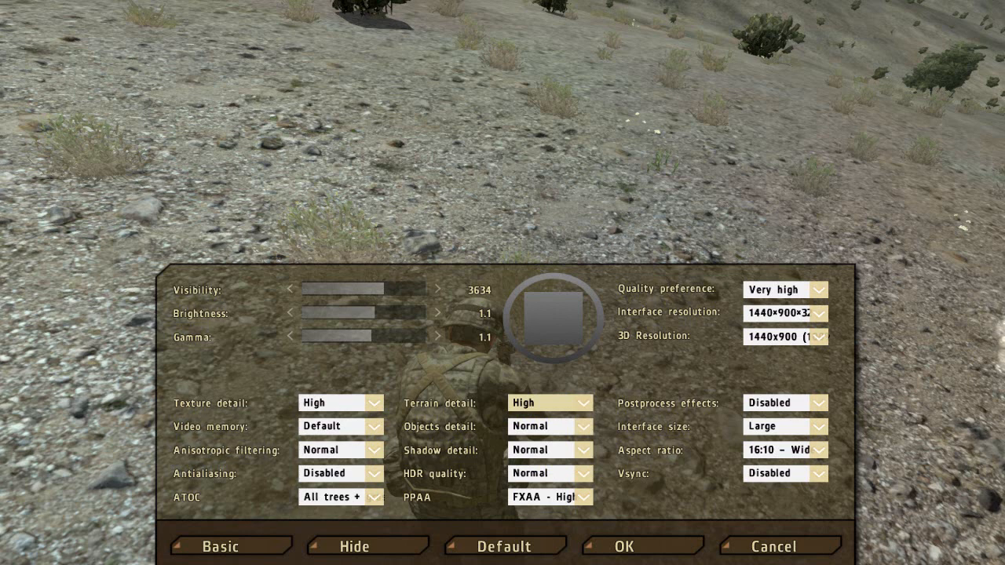
left_click(585, 450)
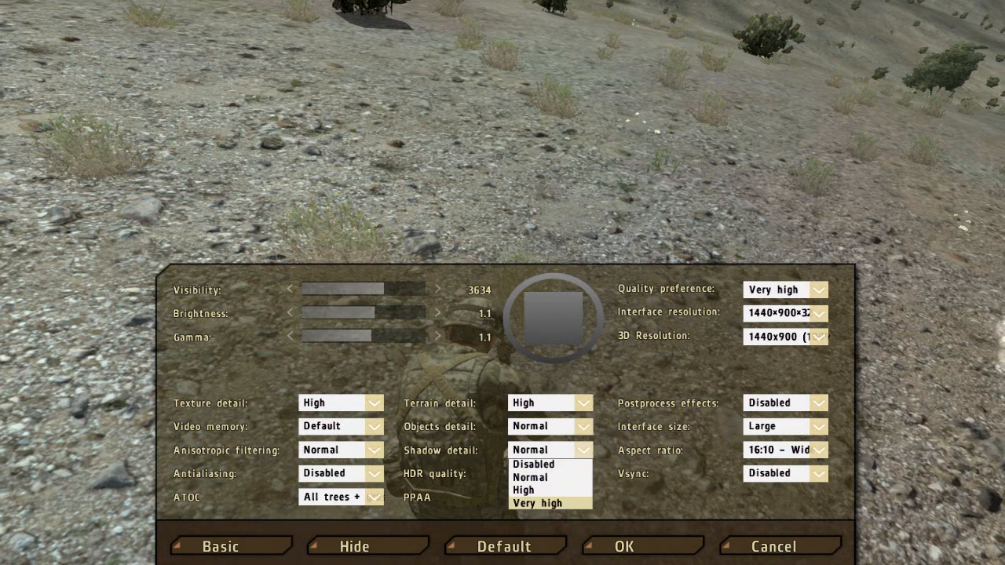
mouse_move(534, 464)
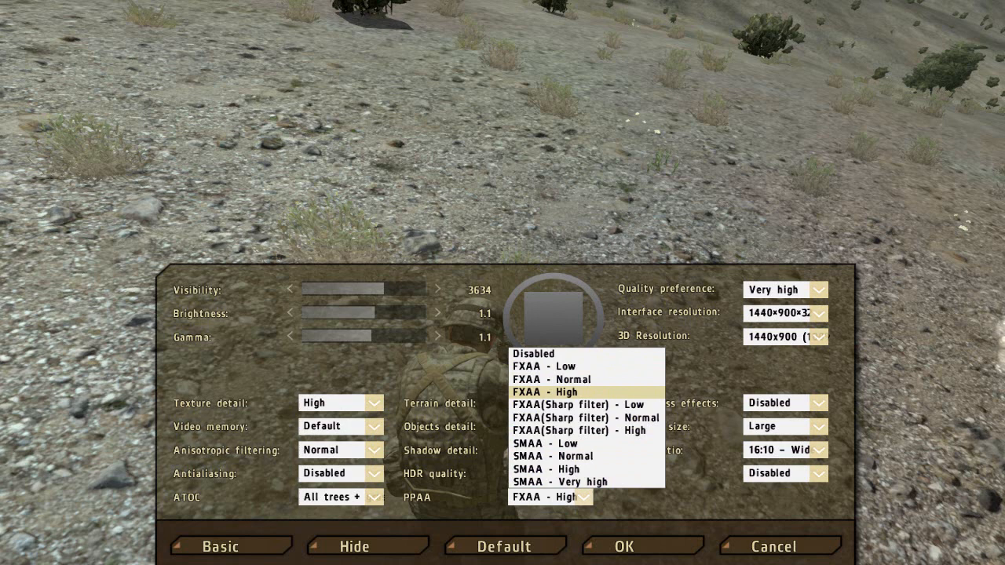
Step: Keep PPAA at FXAA - High, Vsync Disabled and quality Very high, then apply with OK
left_click(549, 392)
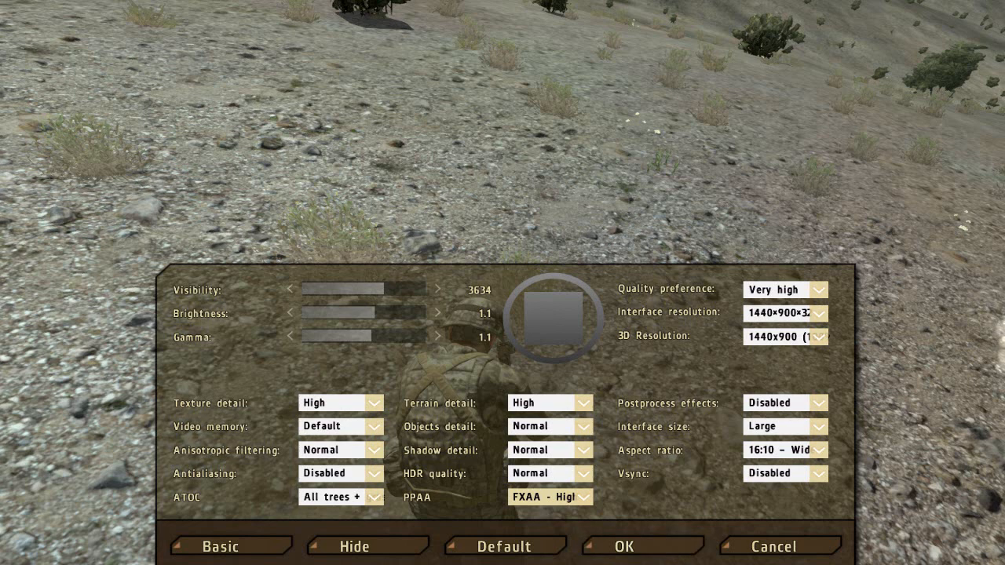
left_click(821, 473)
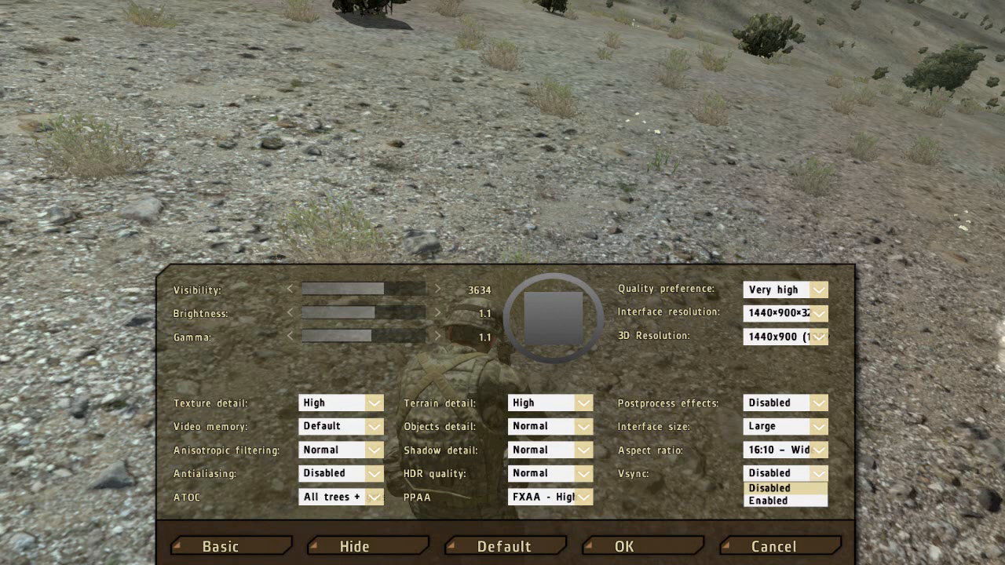
left_click(769, 487)
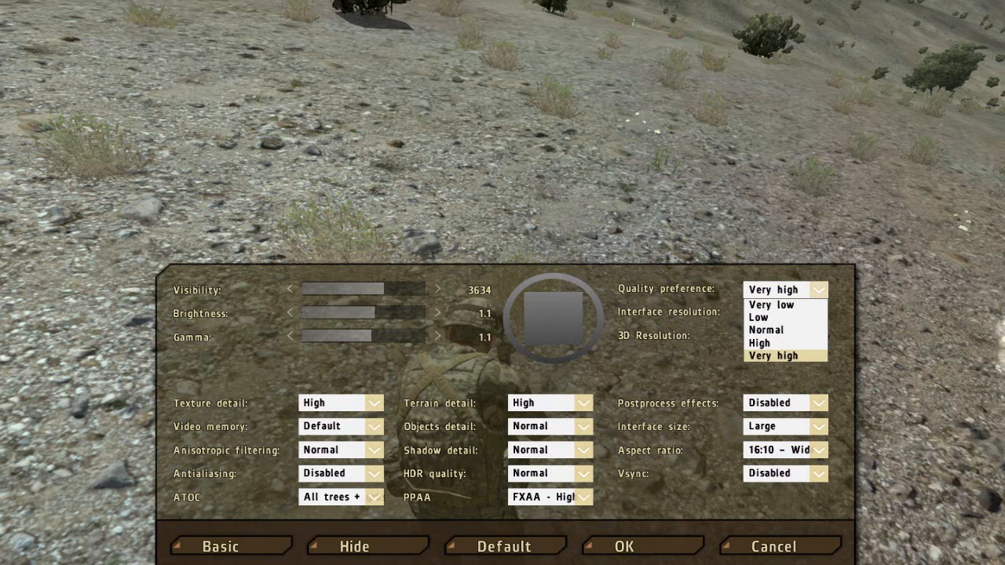
left_click(773, 356)
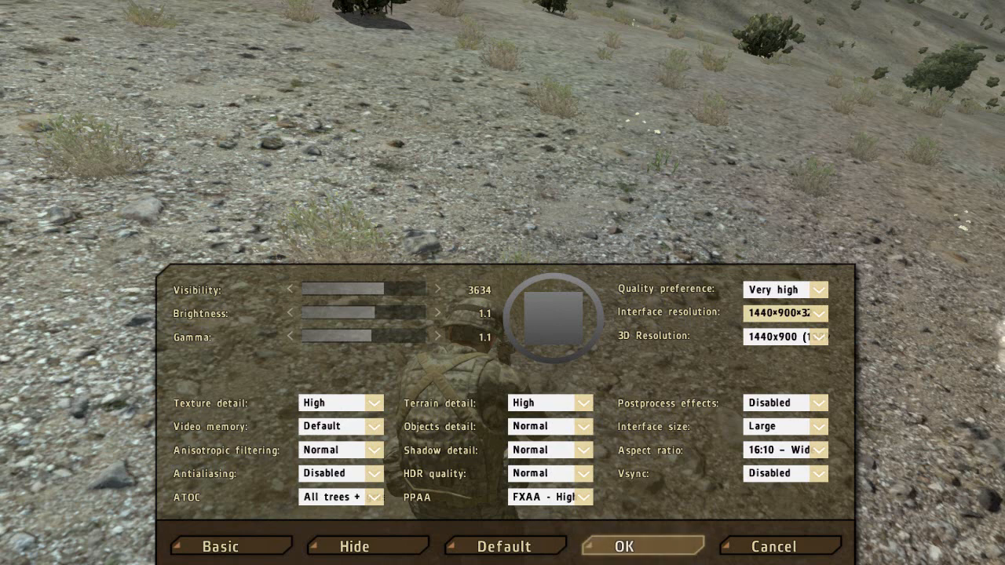
left_click(622, 546)
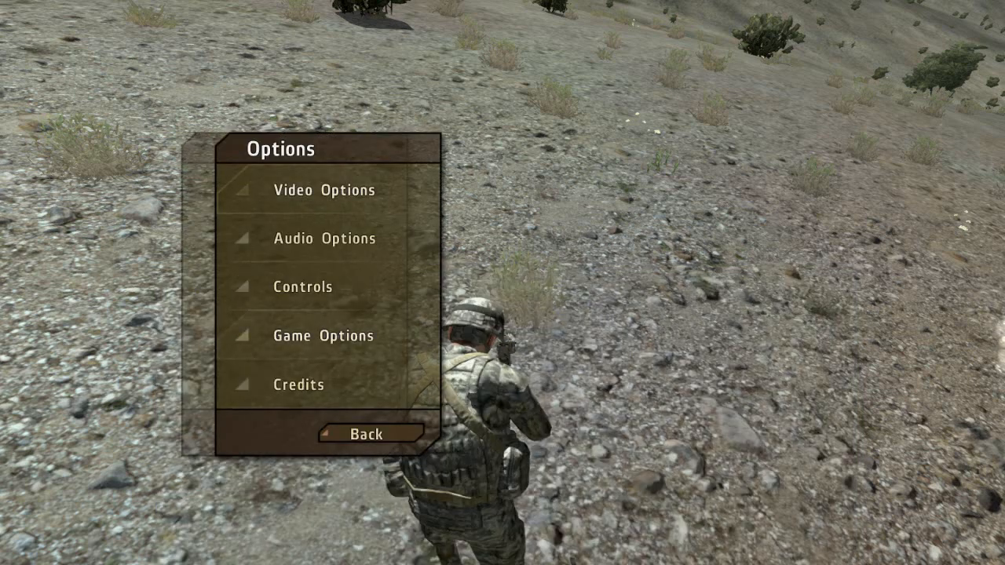